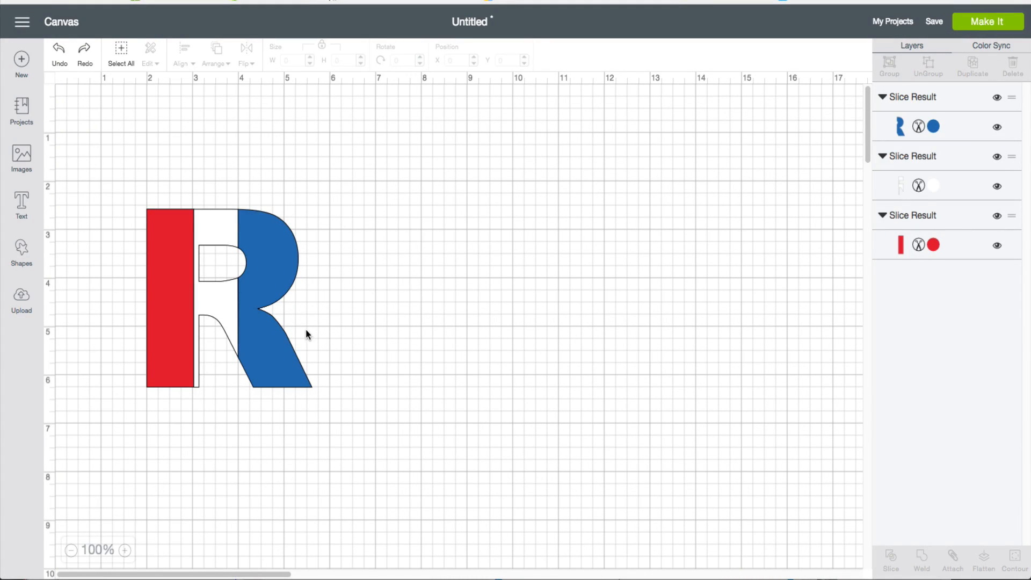
mouse_move(217, 346)
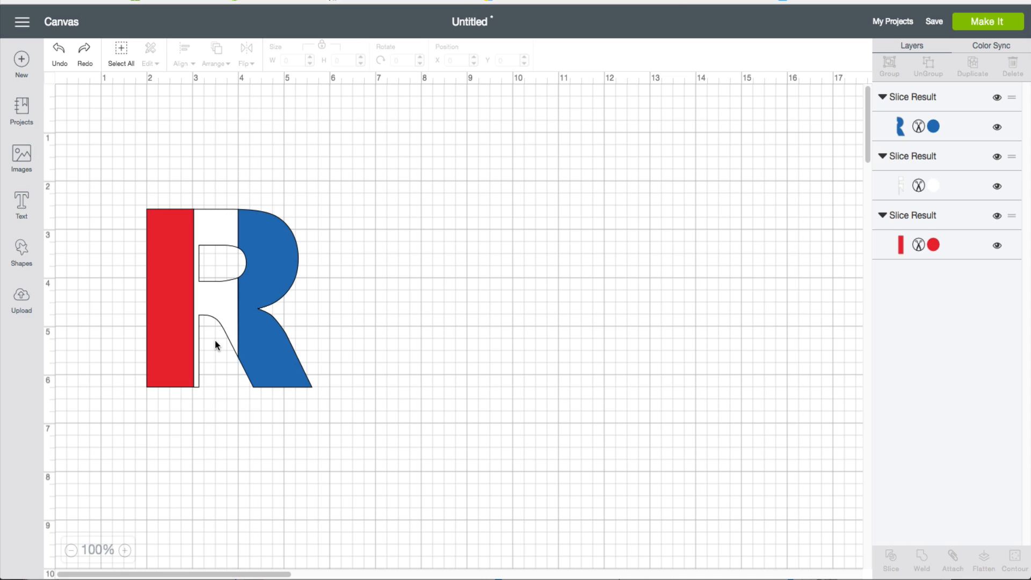
mouse_move(255, 365)
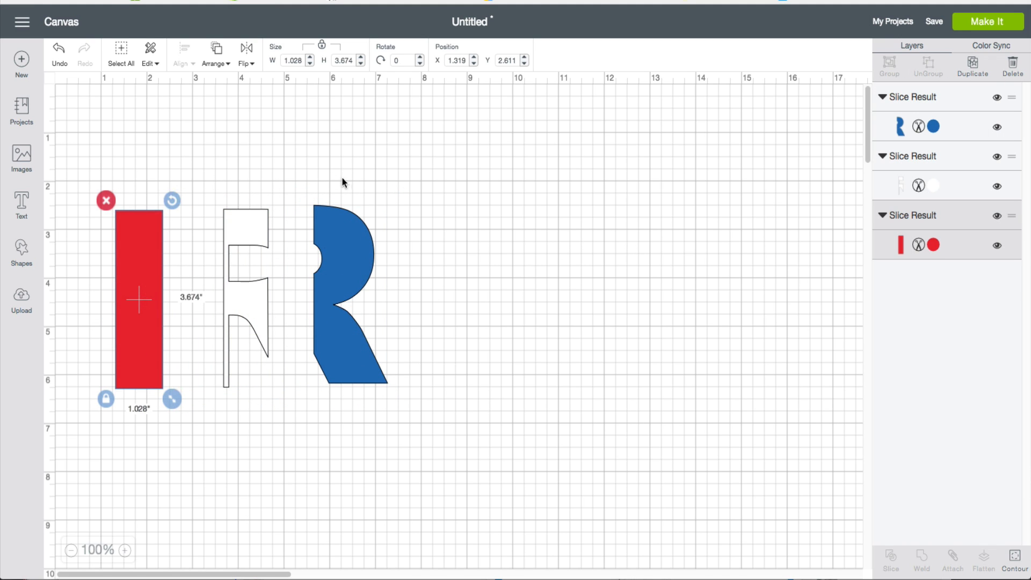
Replace the sliced red, white and blue R project with a blank canvas
left_click(21, 59)
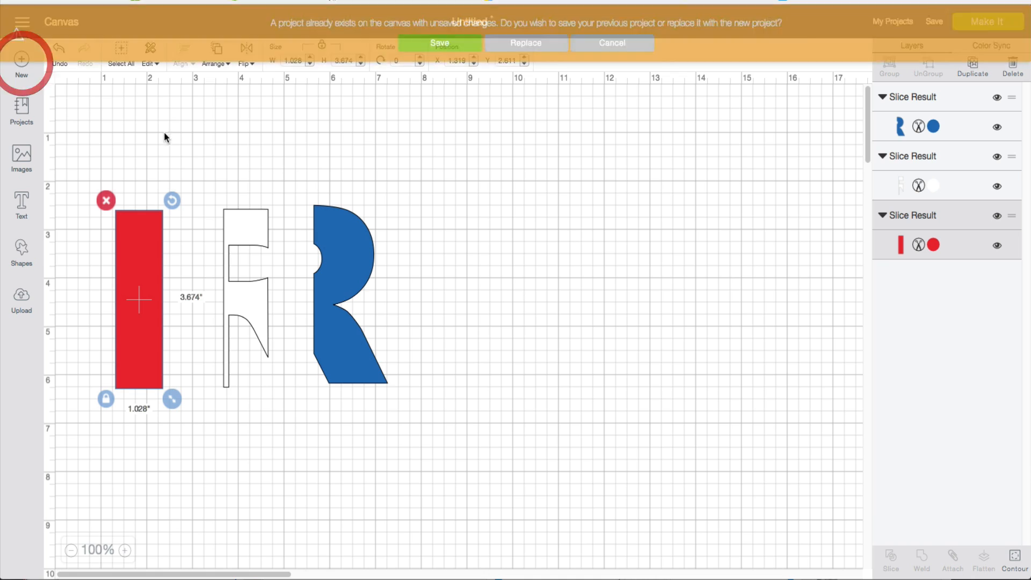
left_click(525, 43)
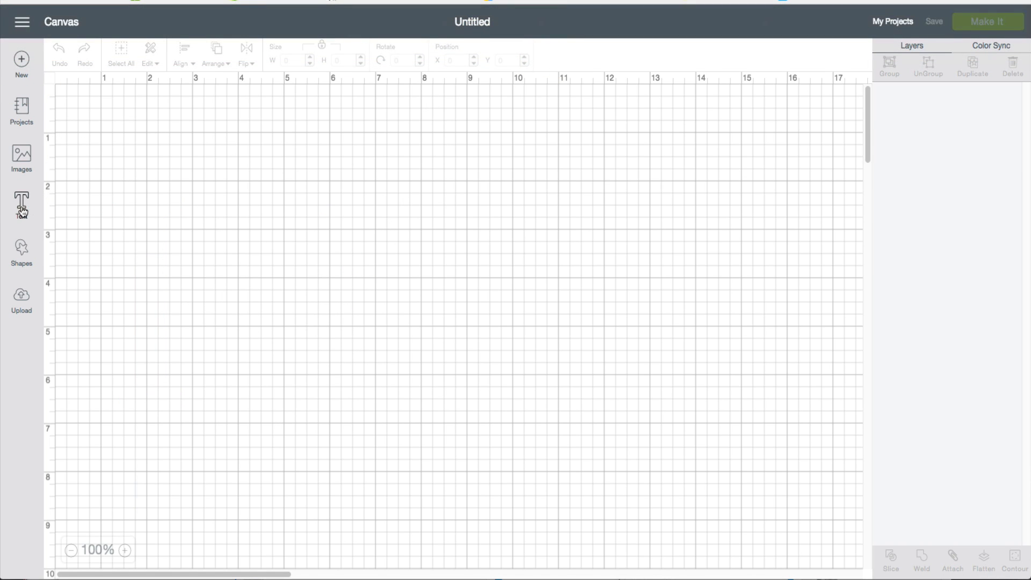
Add a text layer with the letter R set in Arial Black
left_click(21, 204)
type("R")
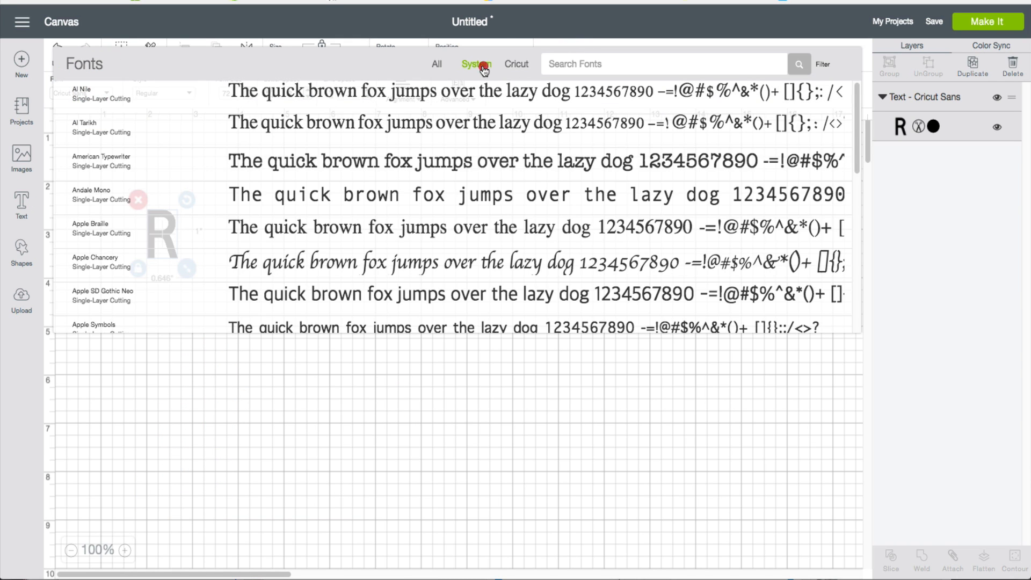
scroll("down", 3)
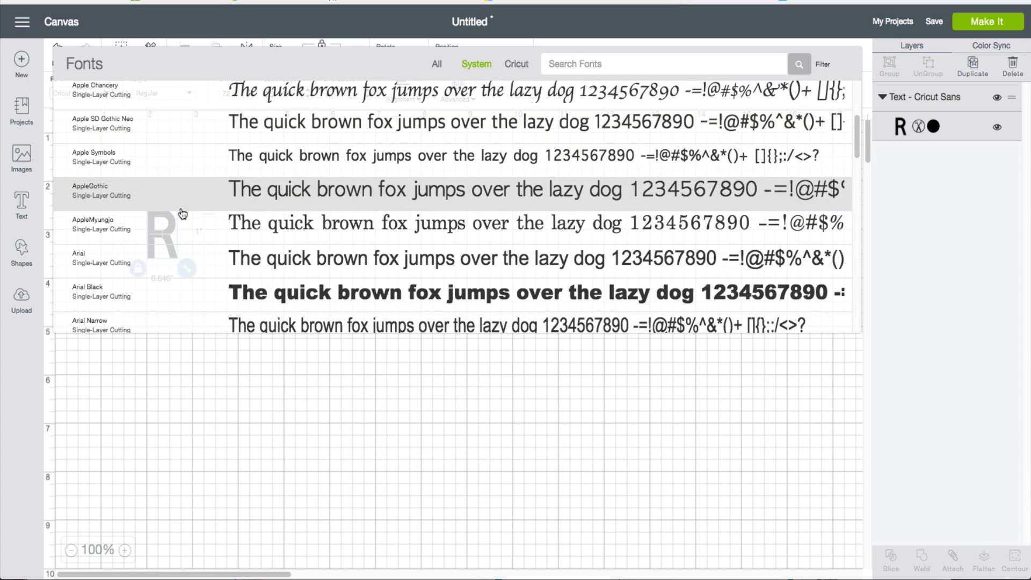
scroll("down", 3)
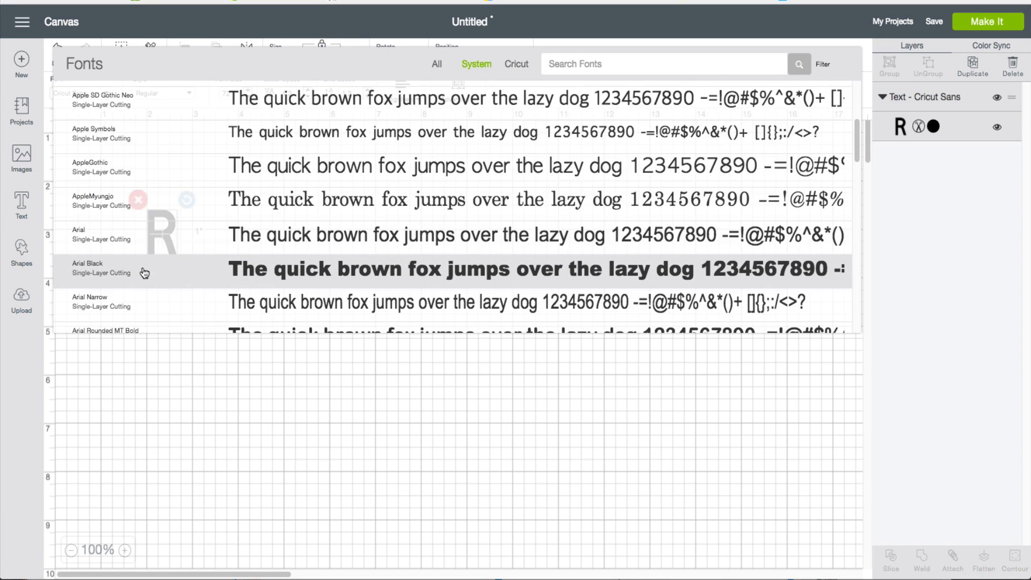
left_click(118, 268)
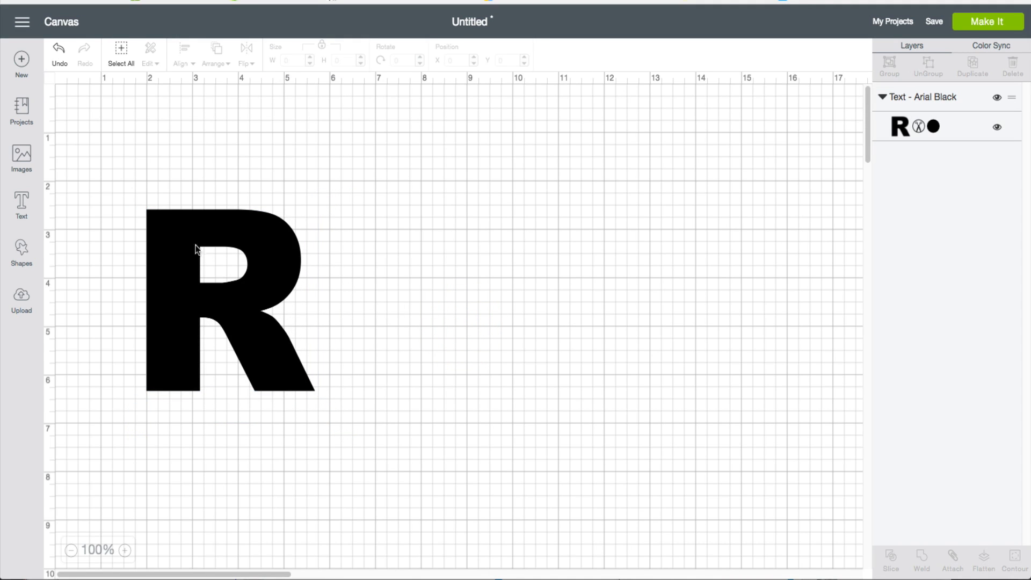
Insert a square, reshape it into a tall rectangle over the R's stem, then deselect
left_click(21, 252)
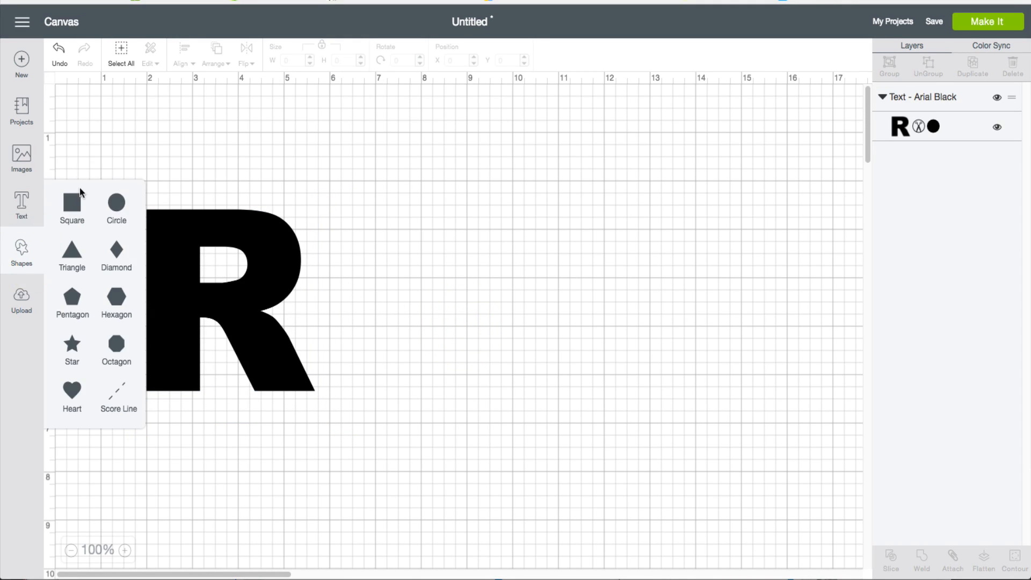
left_click(70, 204)
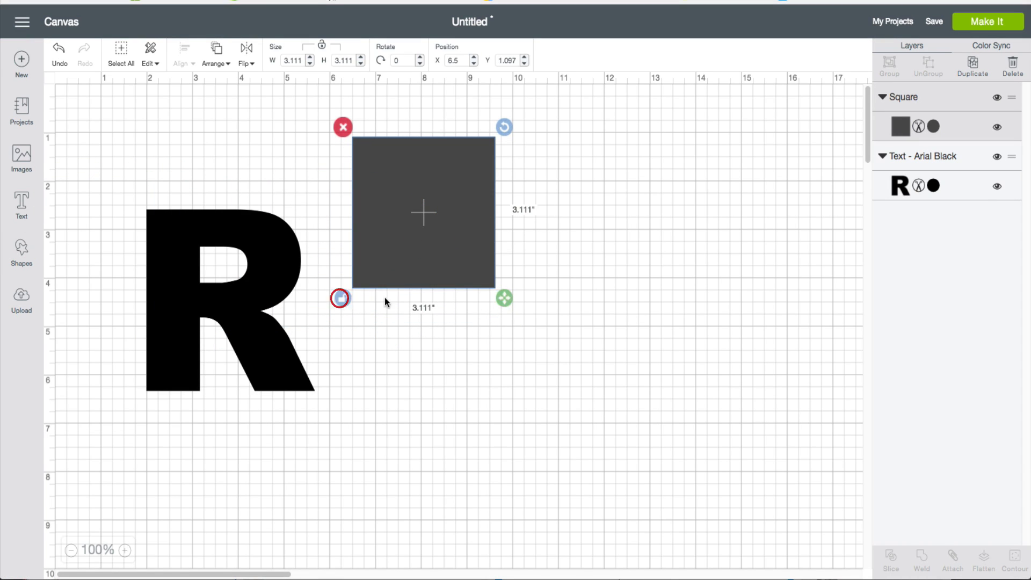
mouse_move(515, 306)
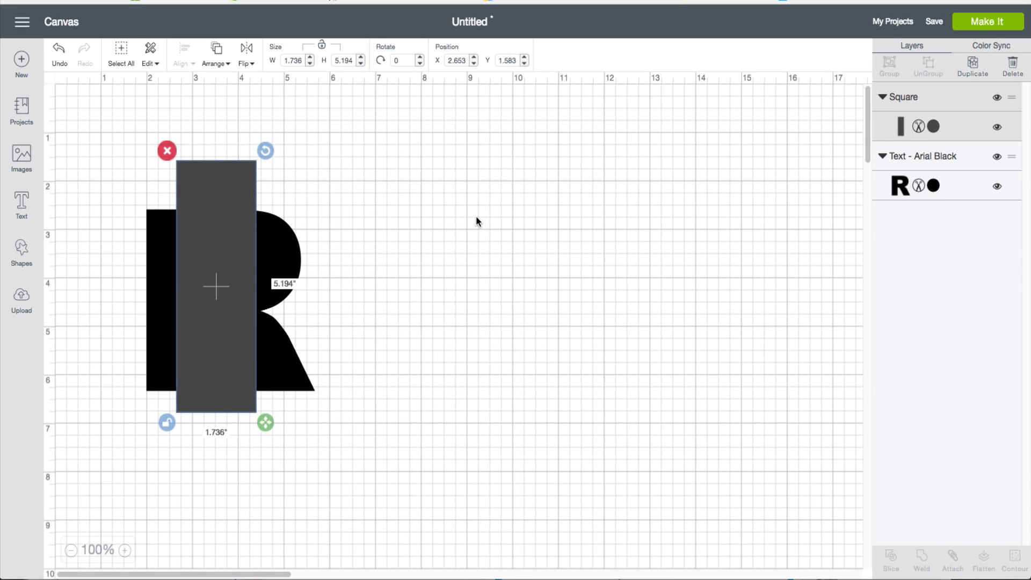
mouse_move(258, 384)
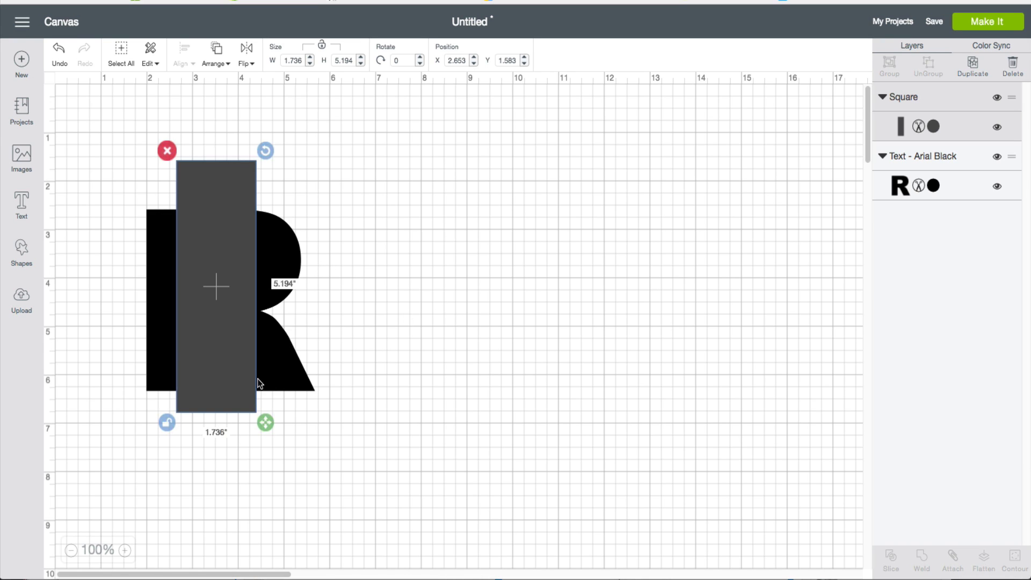
mouse_move(318, 402)
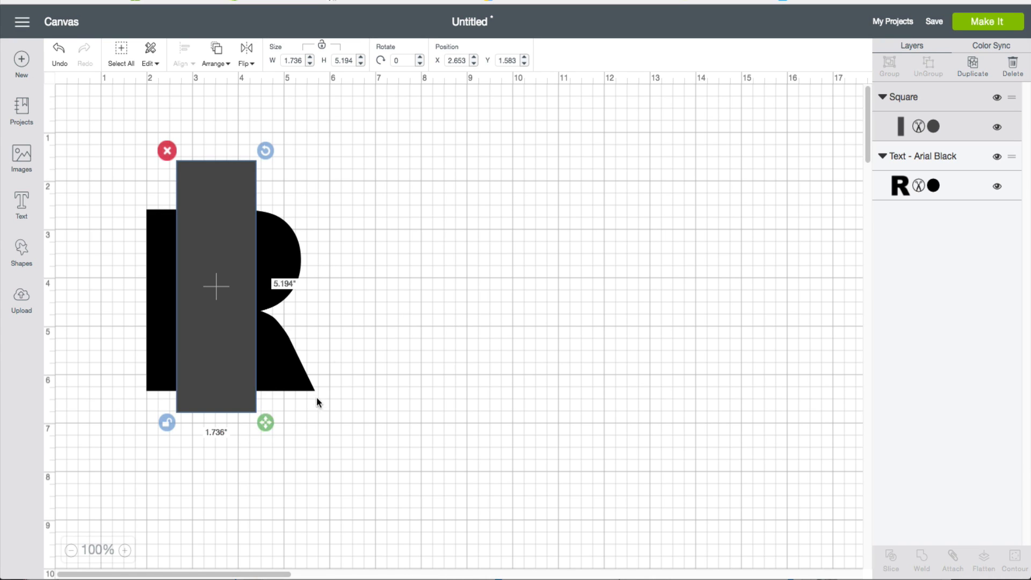
left_click(414, 486)
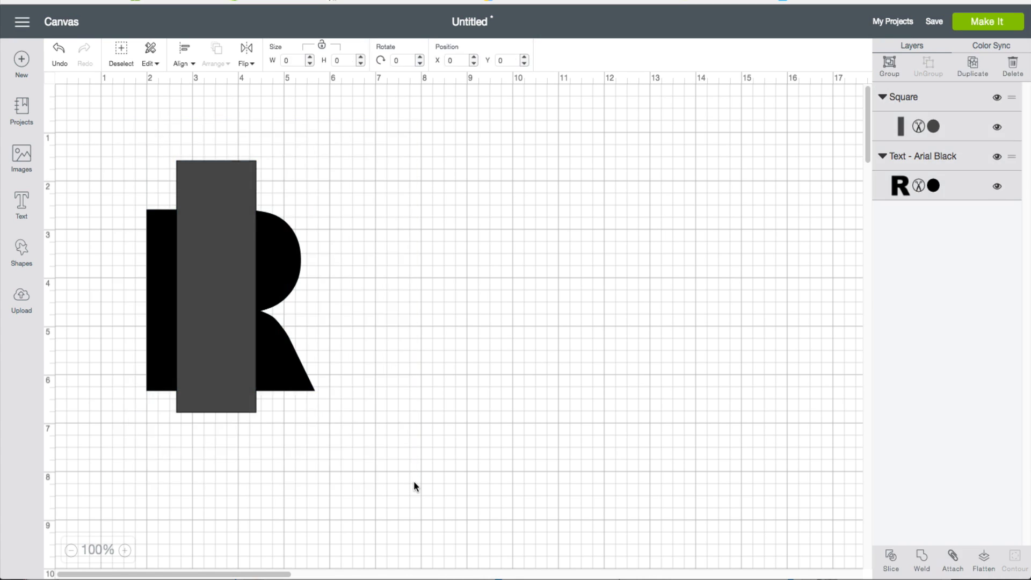
Select the R and rectangle, slice them, and delete the leftover rectangle piece
left_click(214, 289)
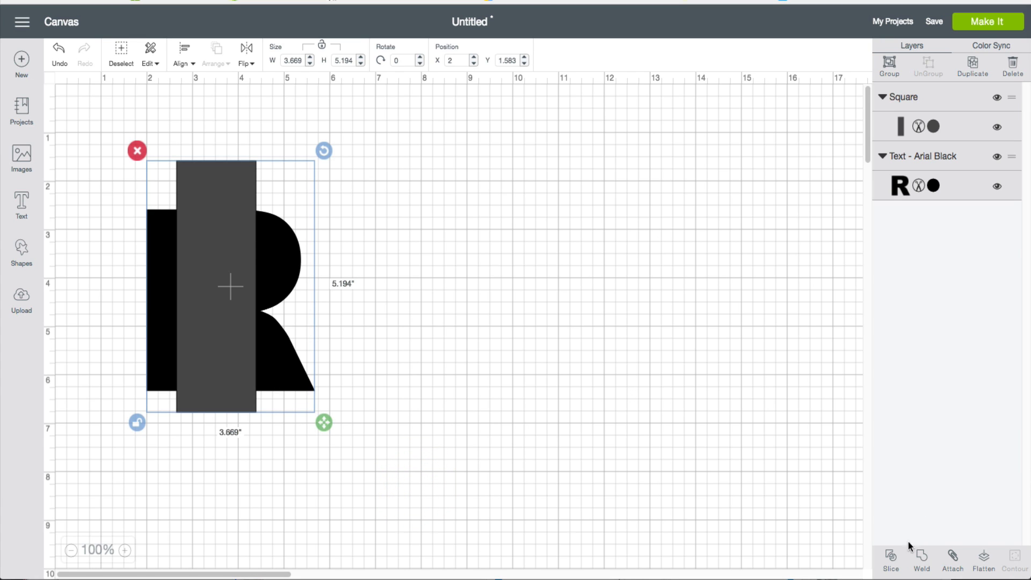
left_click(890, 560)
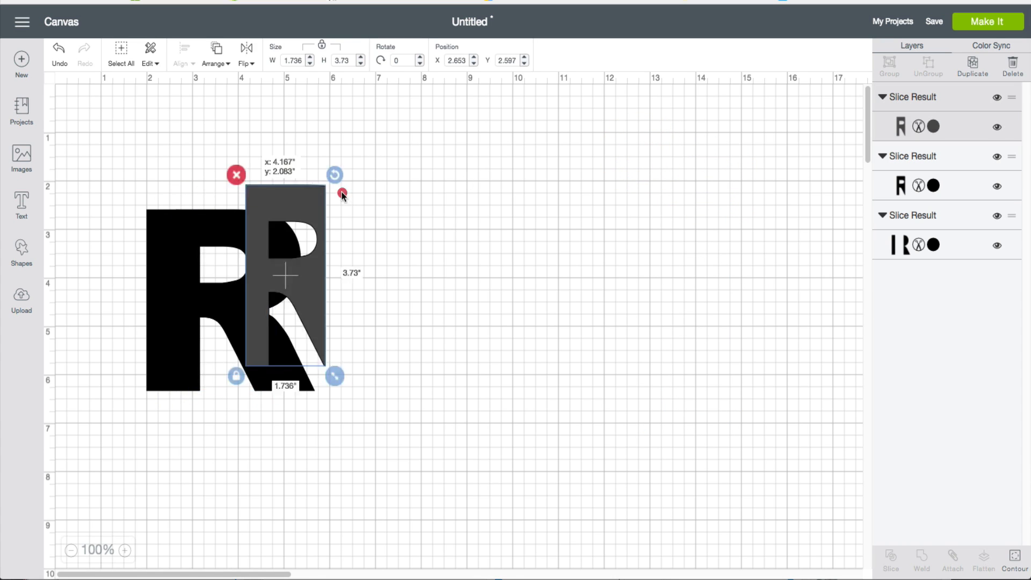
left_click(236, 175)
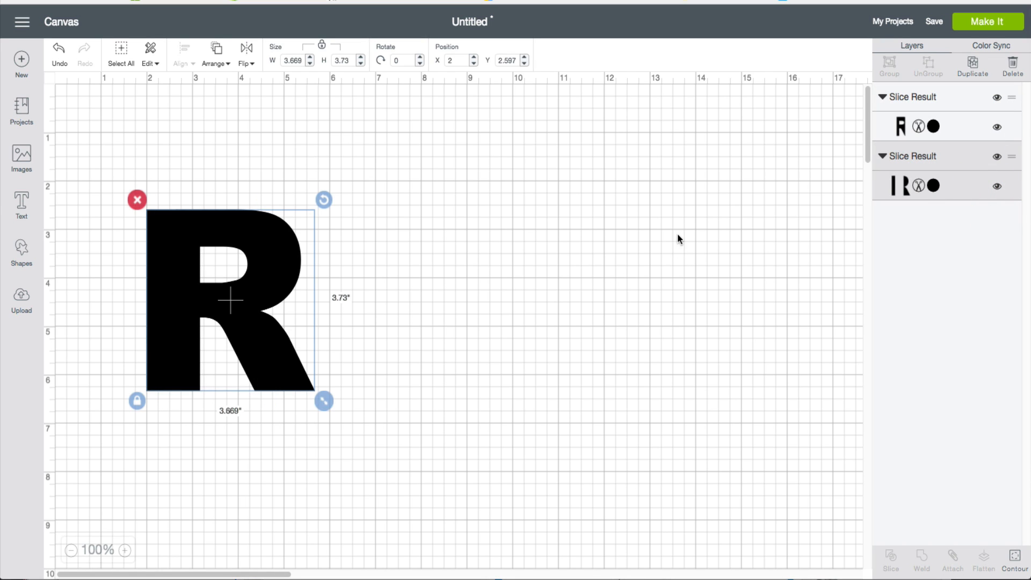
Colour the middle slice white and the outer slices Very Berry red
left_click(930, 126)
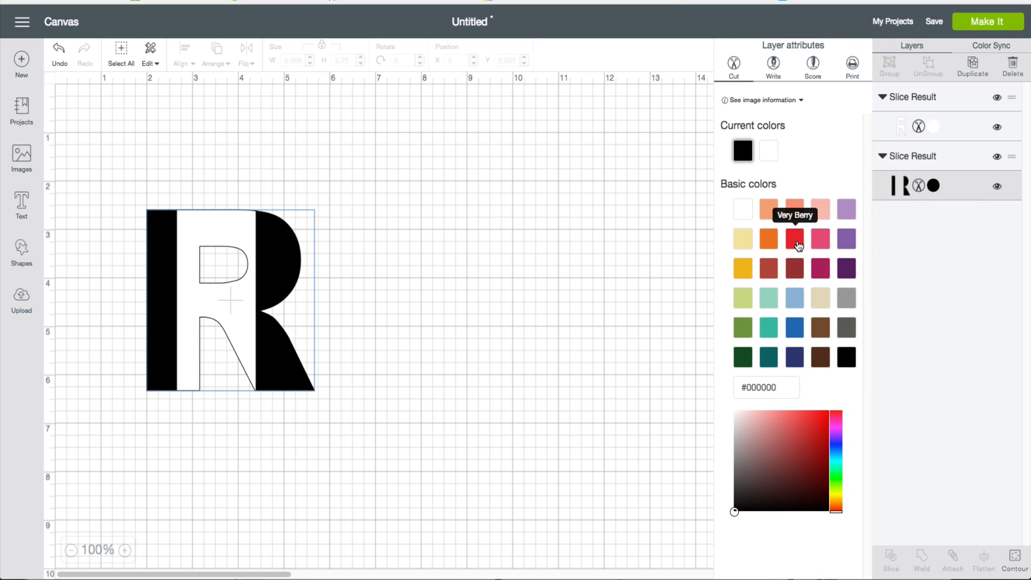
left_click(794, 238)
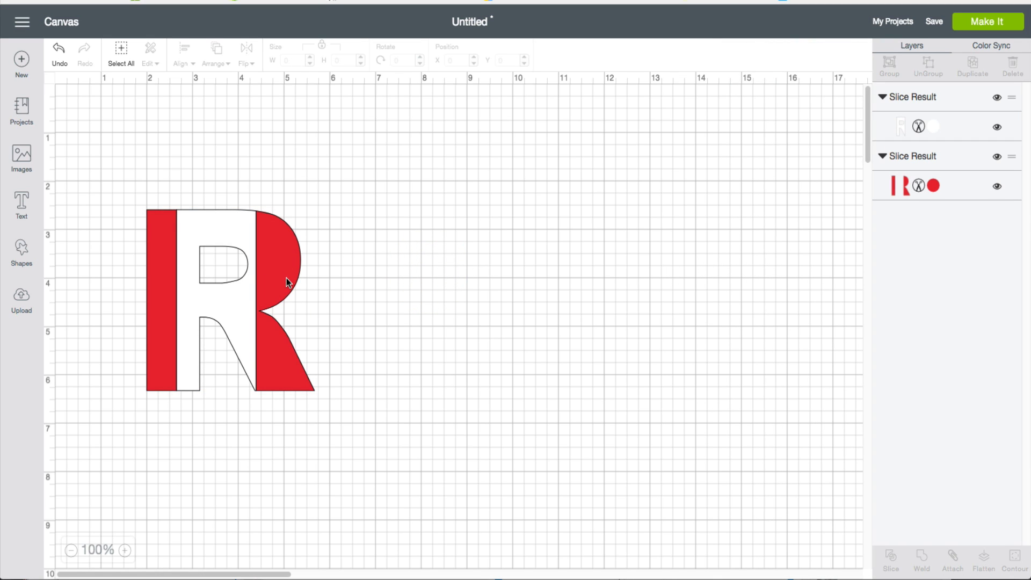
mouse_move(291, 272)
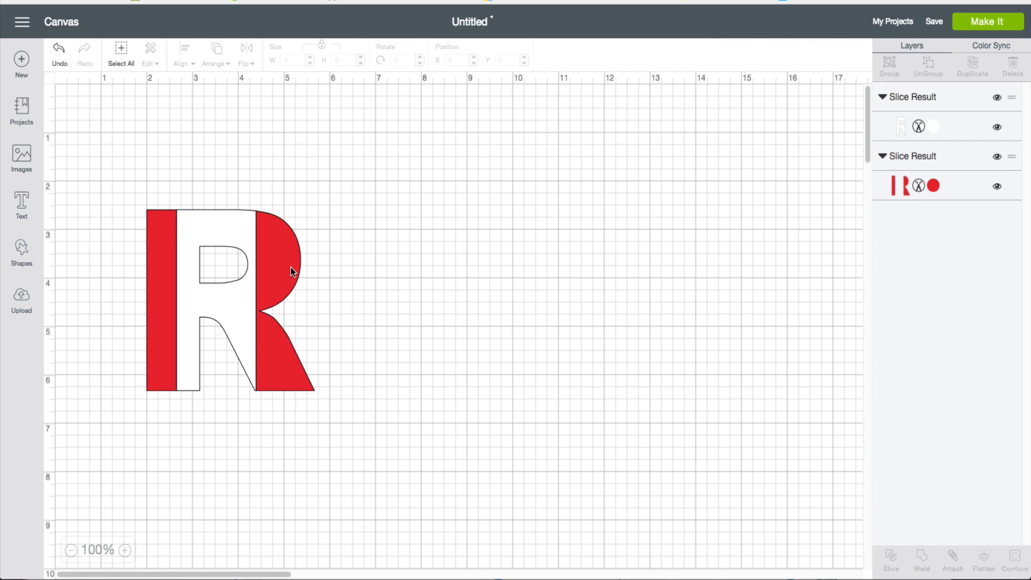
left_click(231, 296)
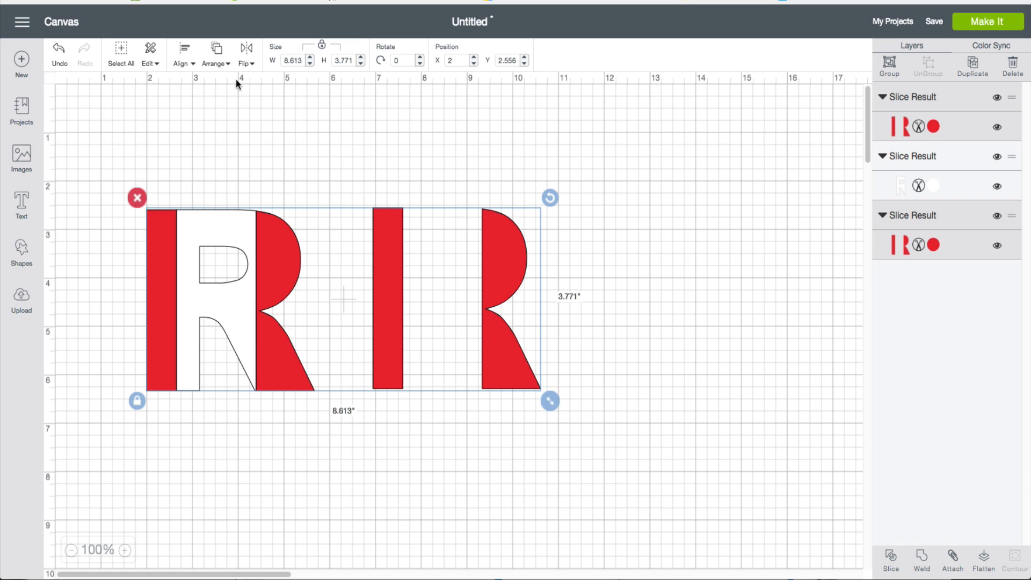
Align the slice pieces left and vertically so they stack into one R
left_click(180, 59)
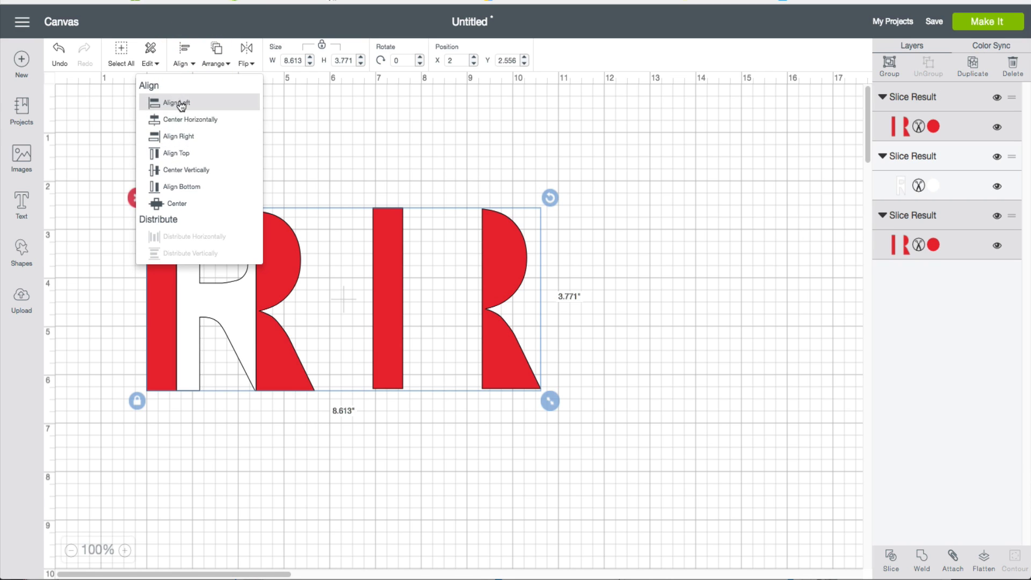
left_click(175, 103)
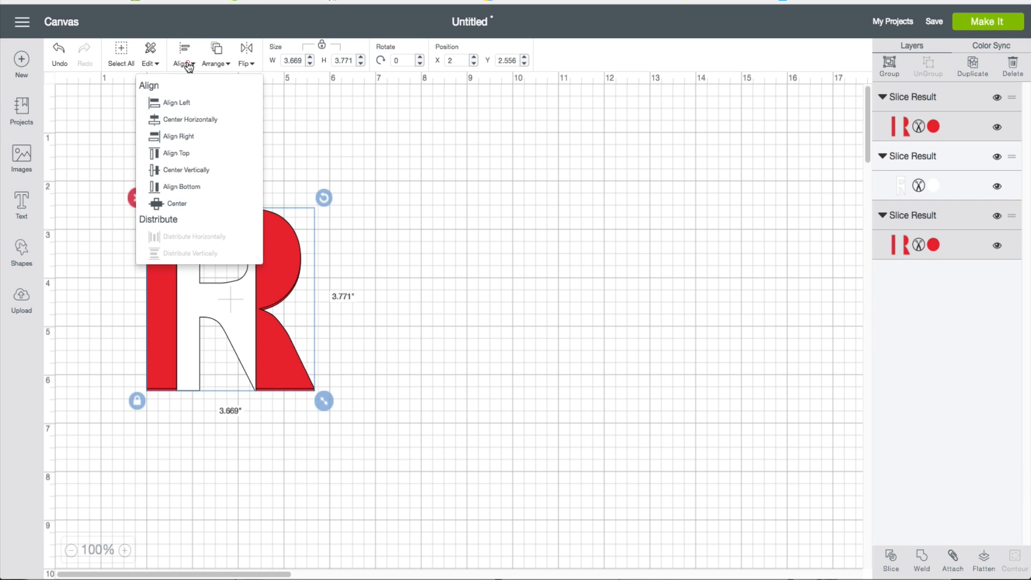
left_click(208, 167)
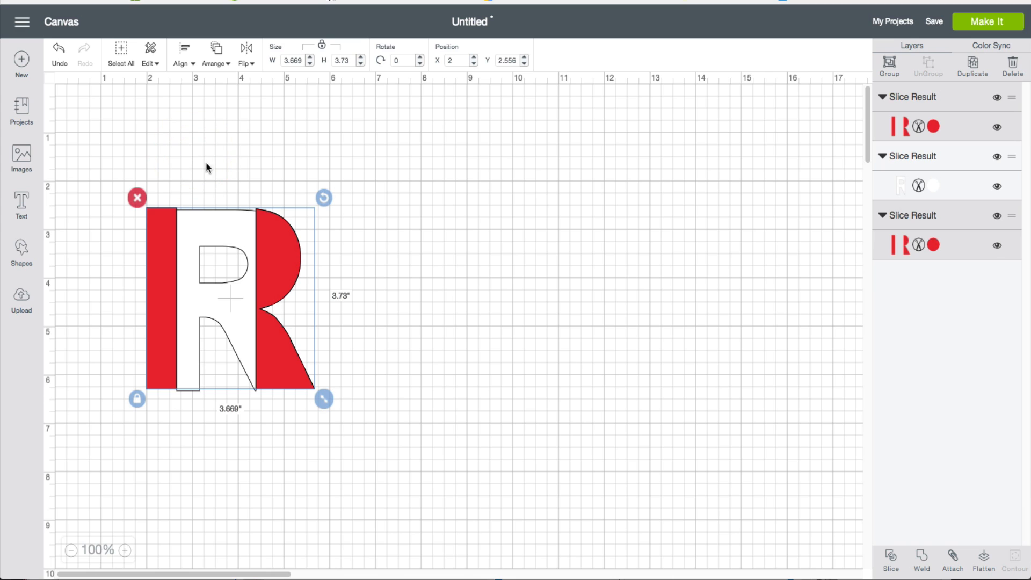
mouse_move(295, 258)
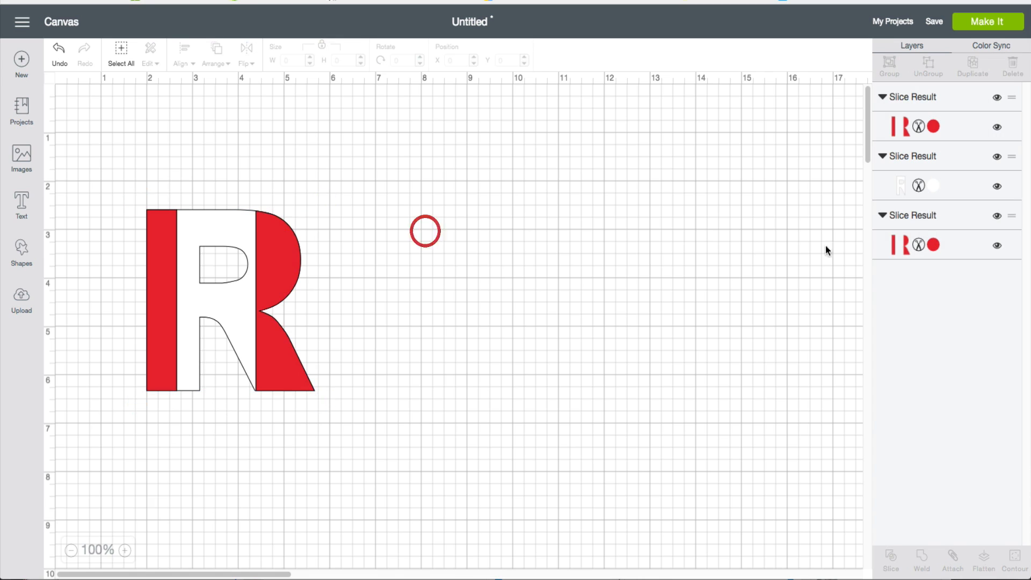
Change the top red slice result's colour to Blueberry blue
left_click(230, 296)
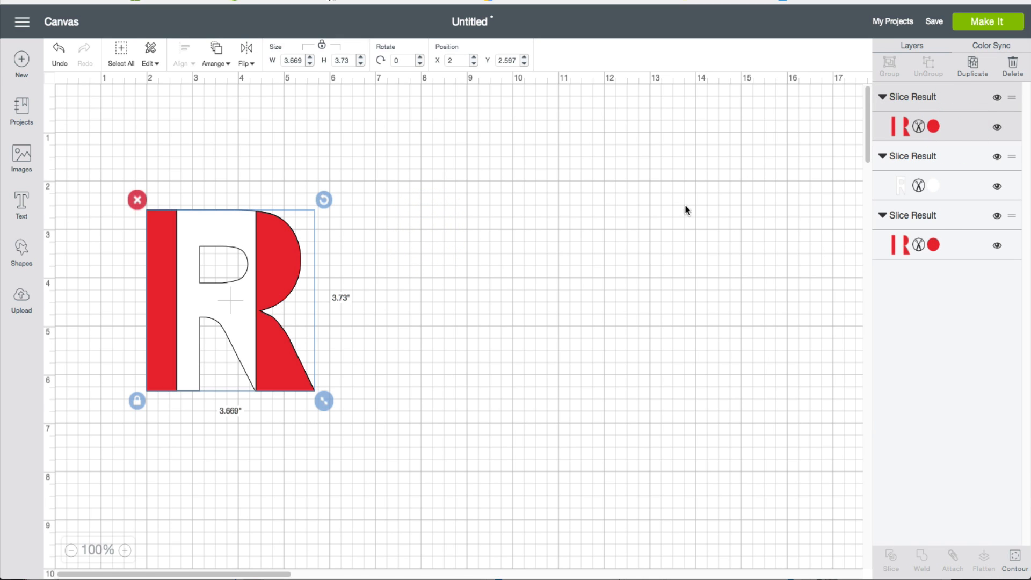
mouse_move(934, 127)
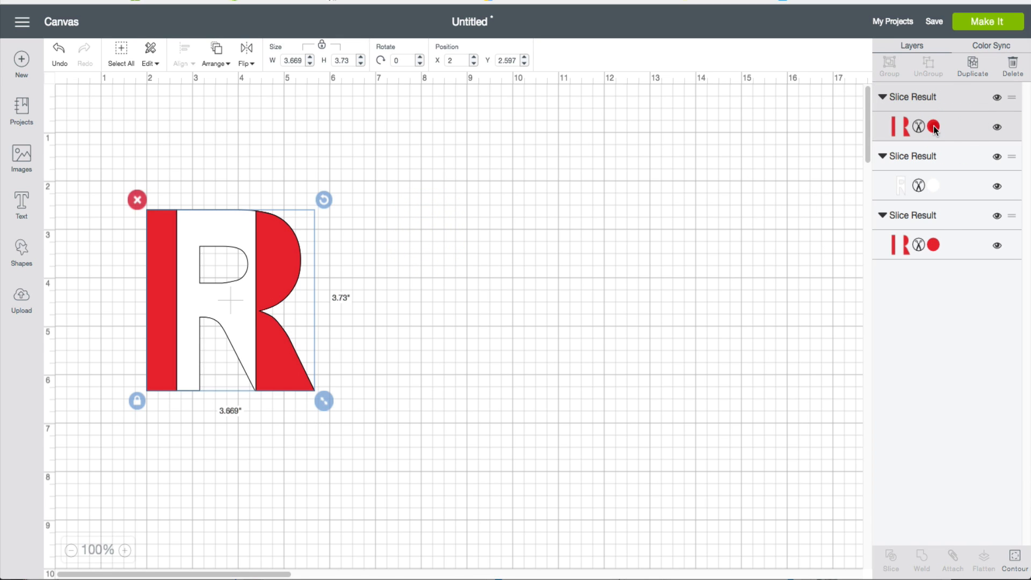
left_click(934, 126)
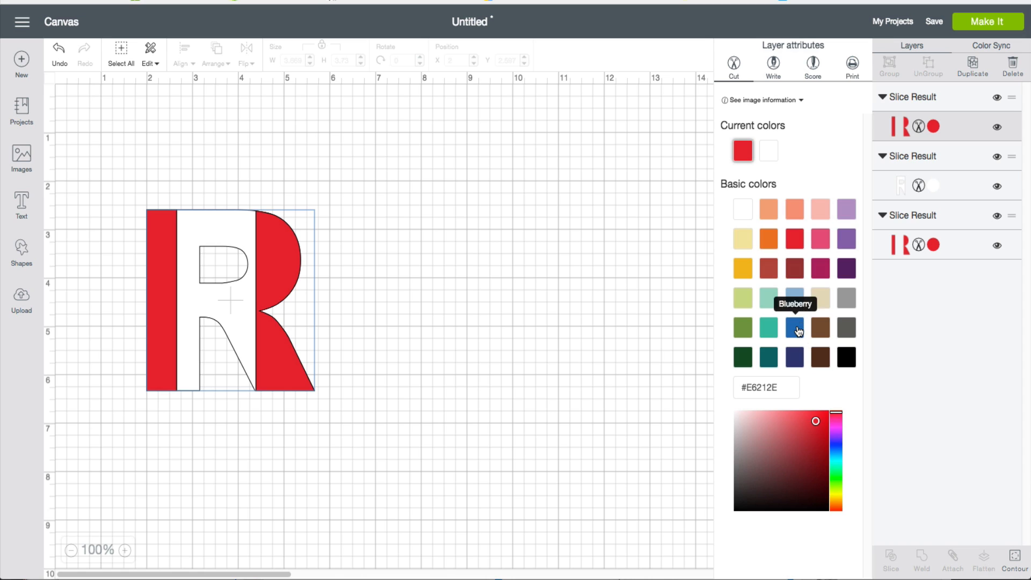
left_click(794, 327)
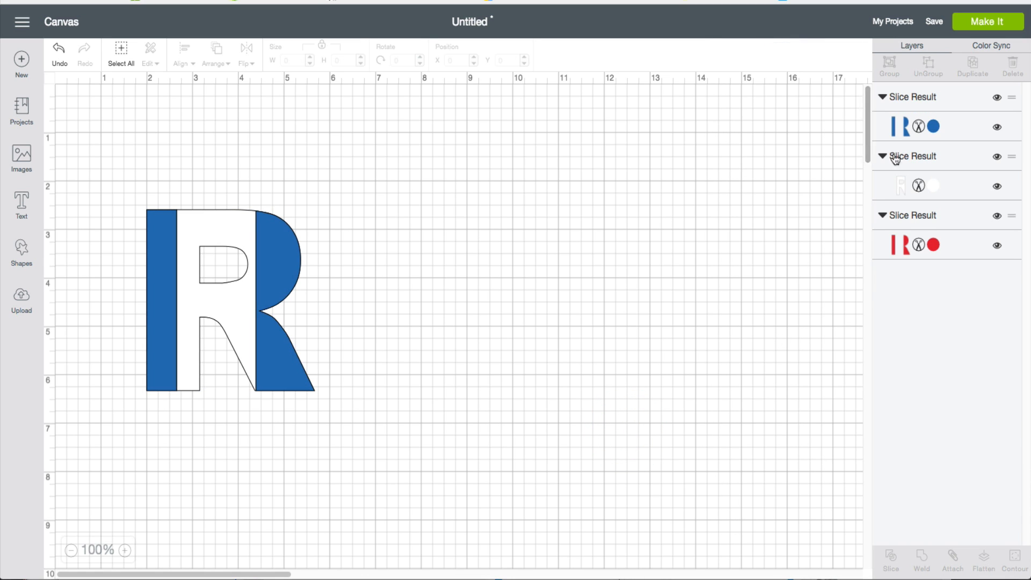
Use Contour to hide the blue layer's left bar, leaving it red
left_click(930, 127)
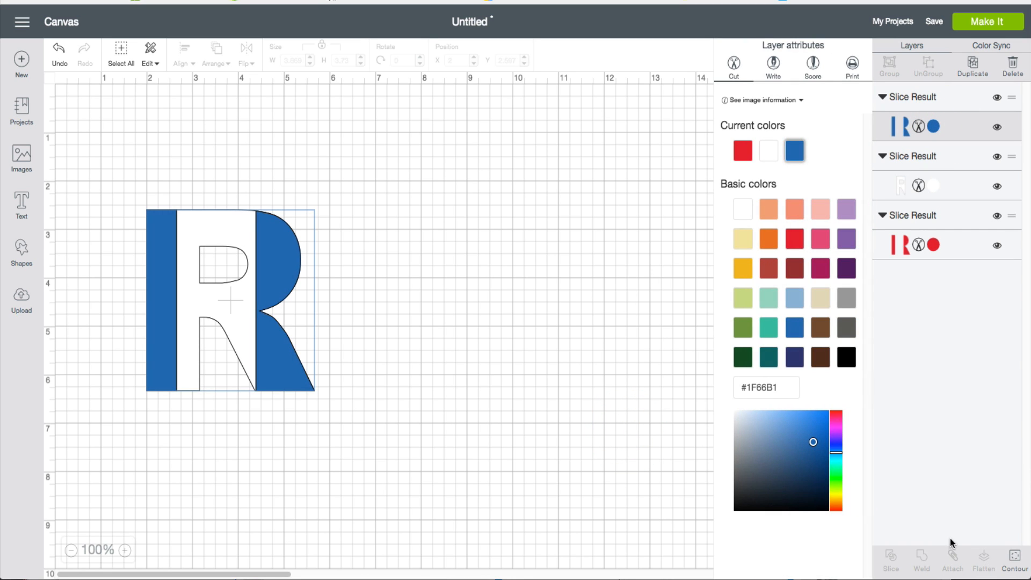
left_click(1015, 559)
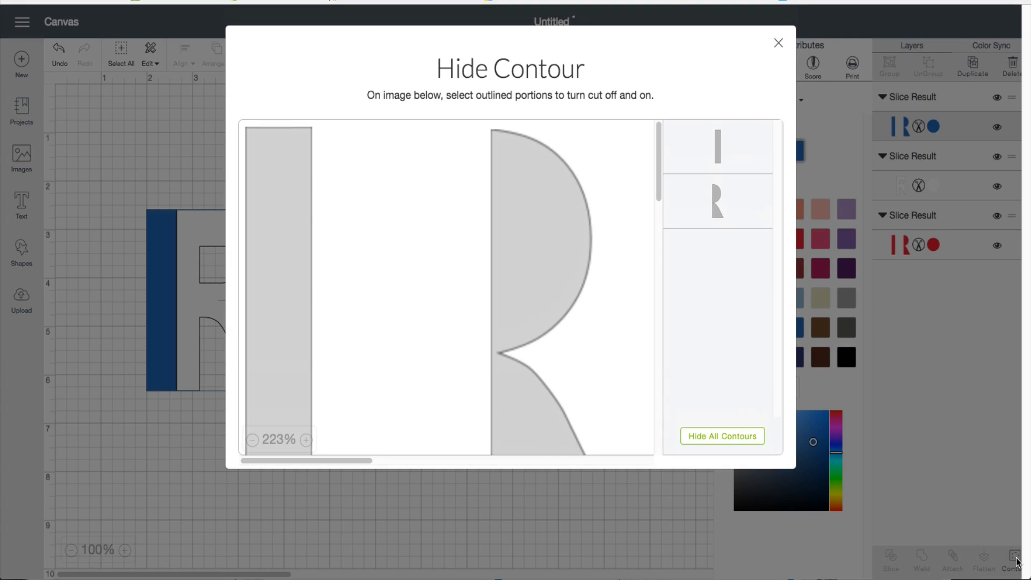
left_click(279, 289)
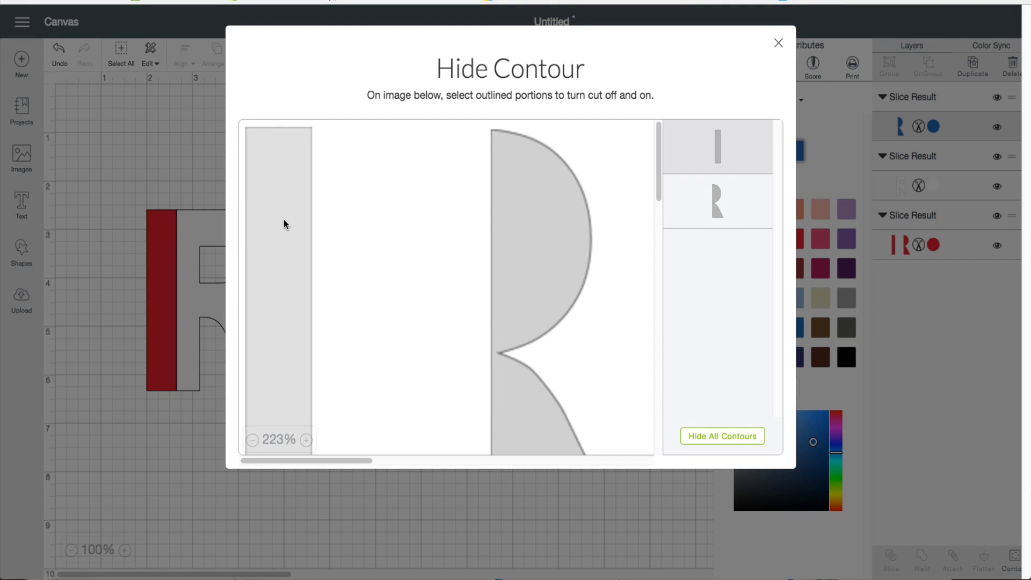
left_click(779, 43)
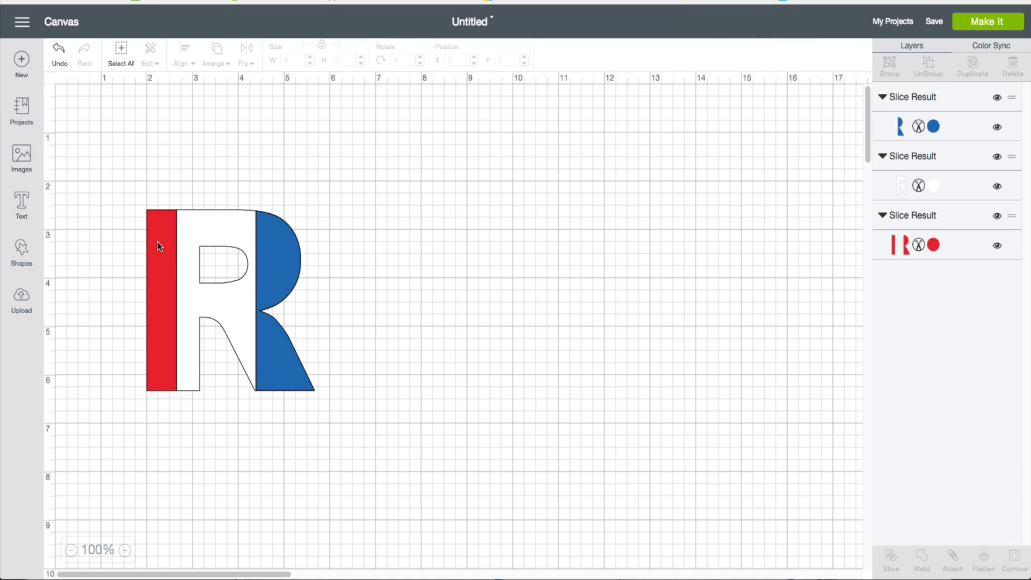
mouse_move(471, 331)
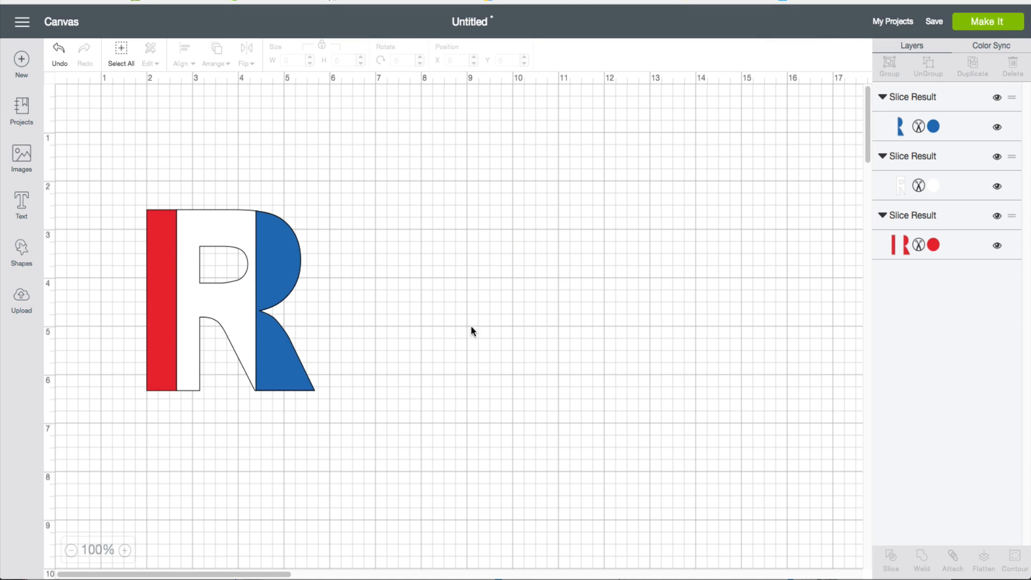
mouse_move(471, 366)
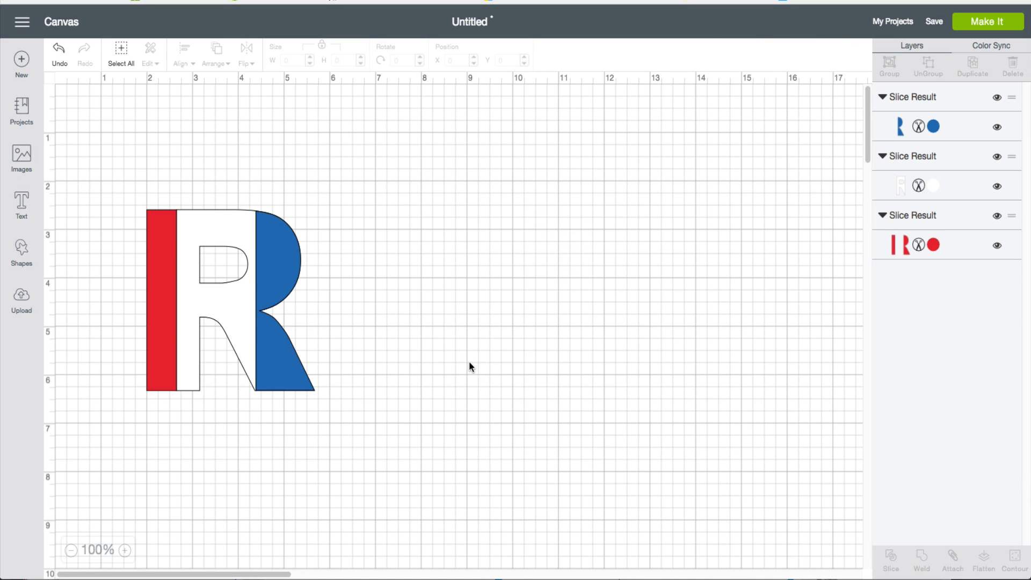
mouse_move(466, 340)
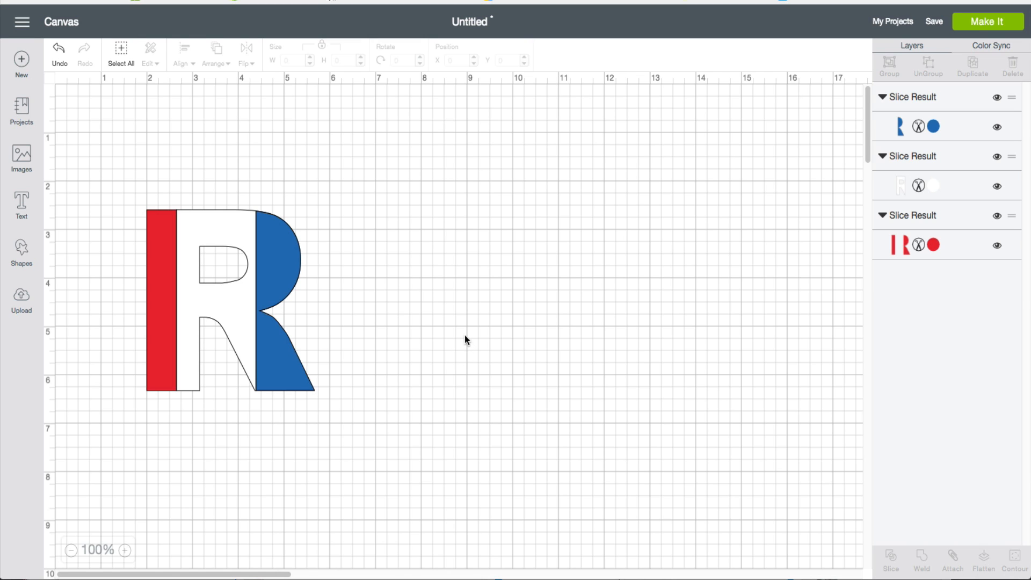
mouse_move(458, 320)
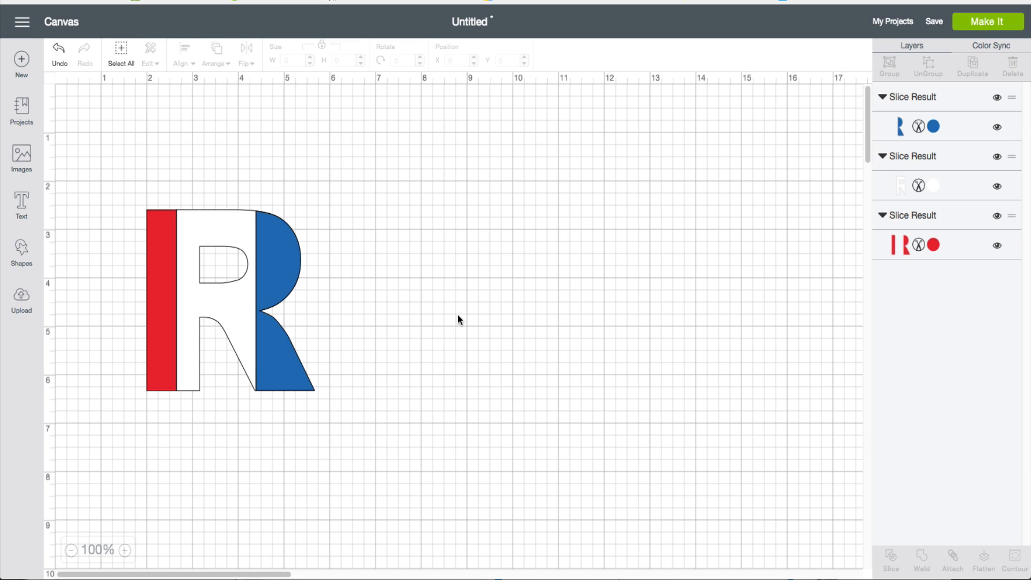
mouse_move(382, 327)
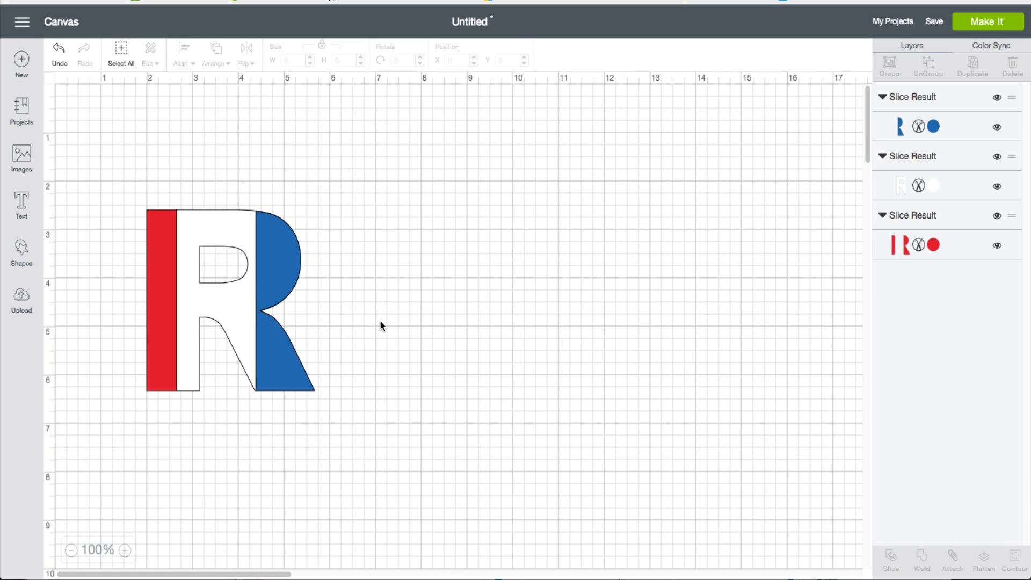
mouse_move(377, 324)
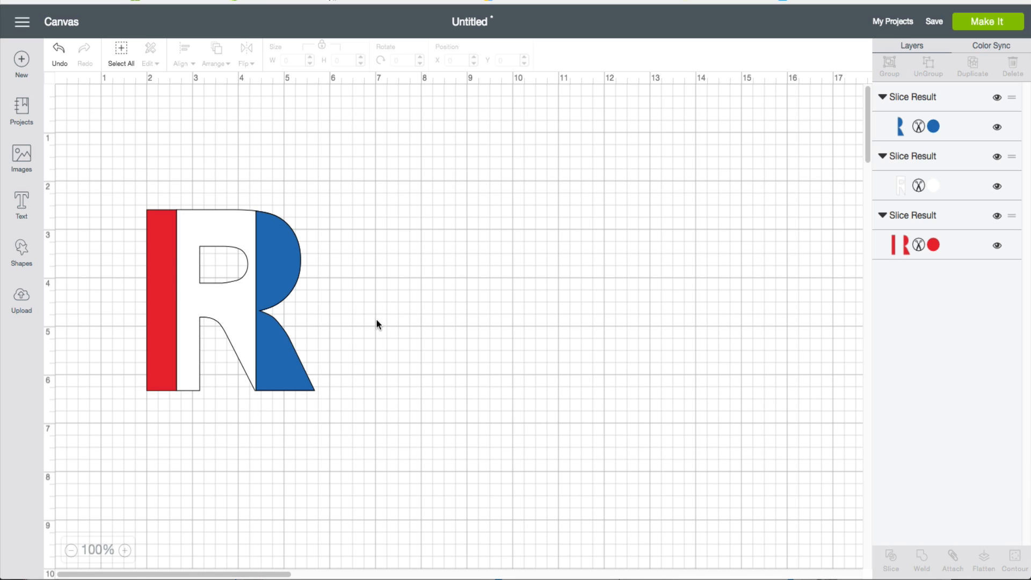
mouse_move(375, 322)
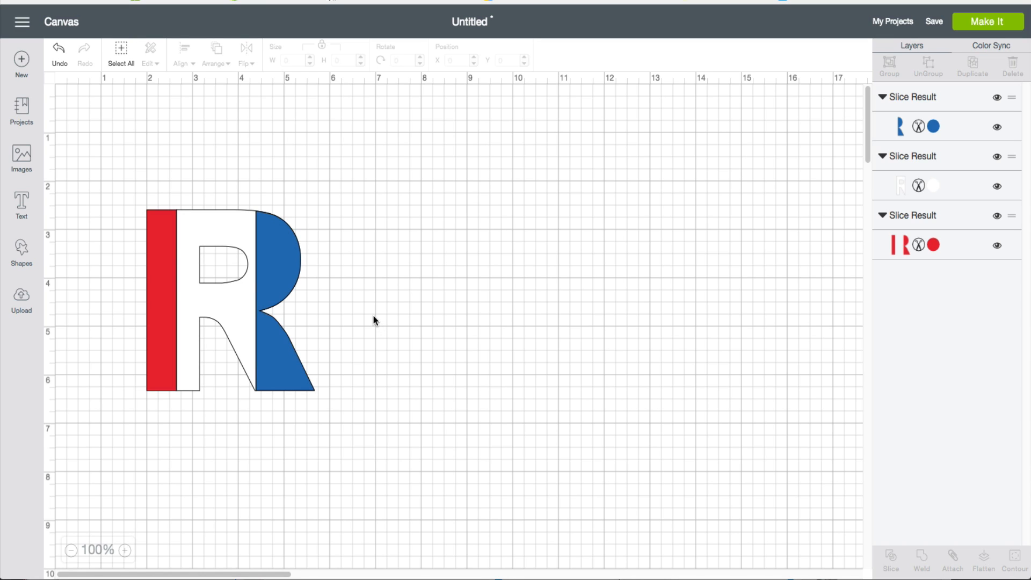